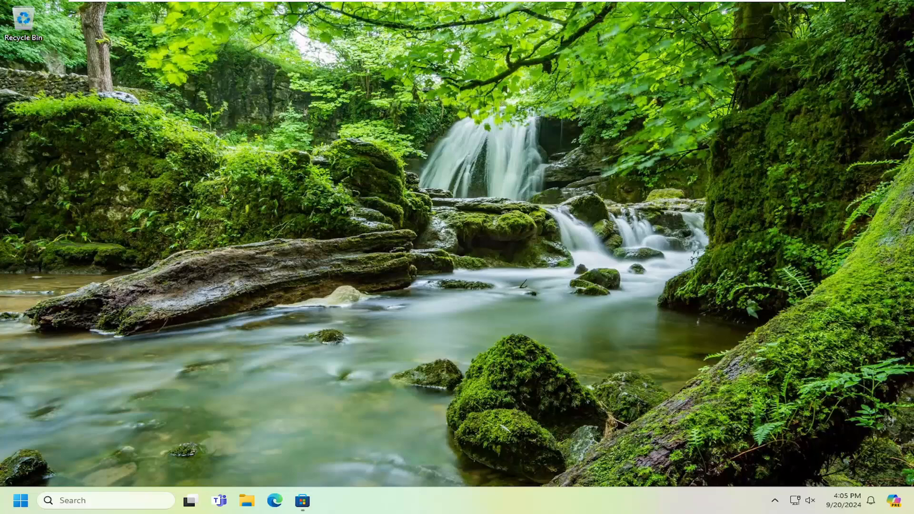
mouse_move(548, 415)
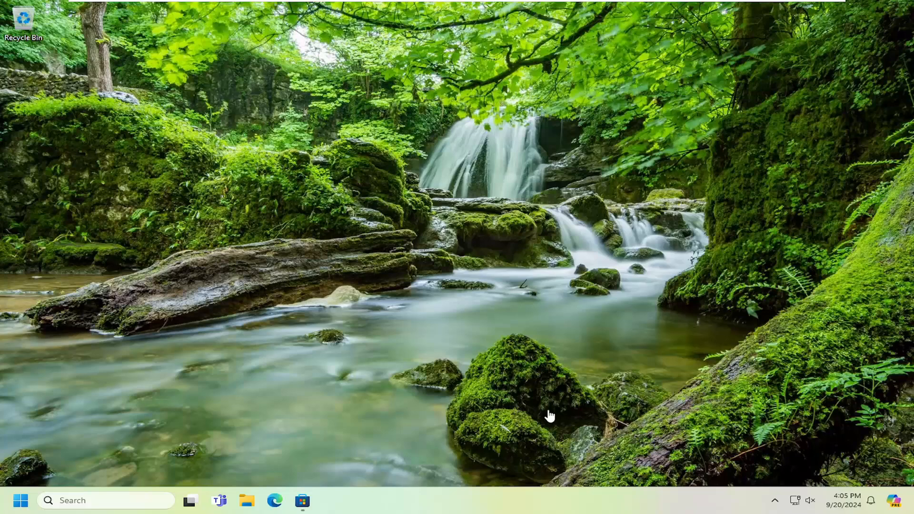
mouse_move(455, 394)
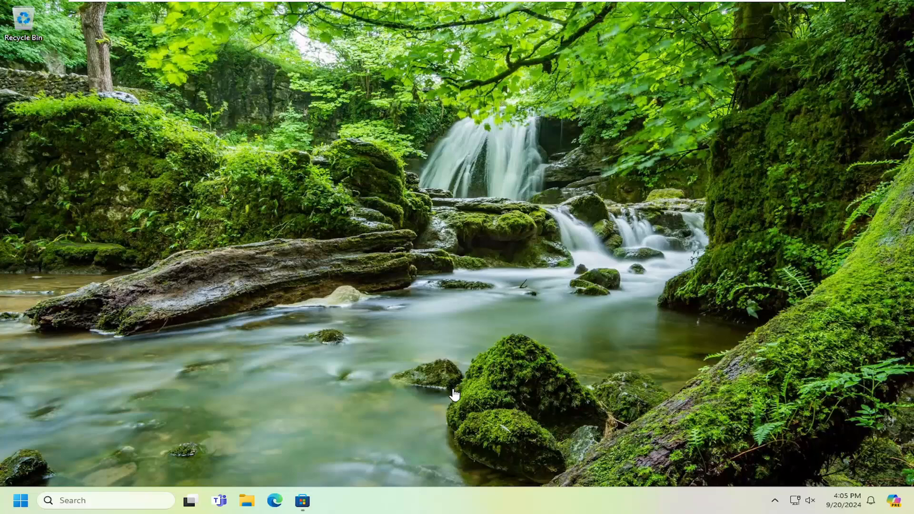
mouse_move(662, 307)
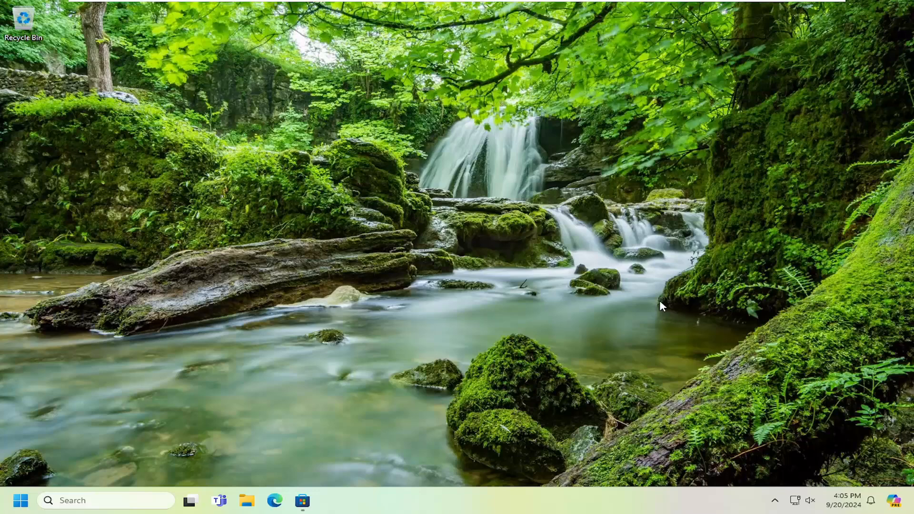
mouse_move(569, 405)
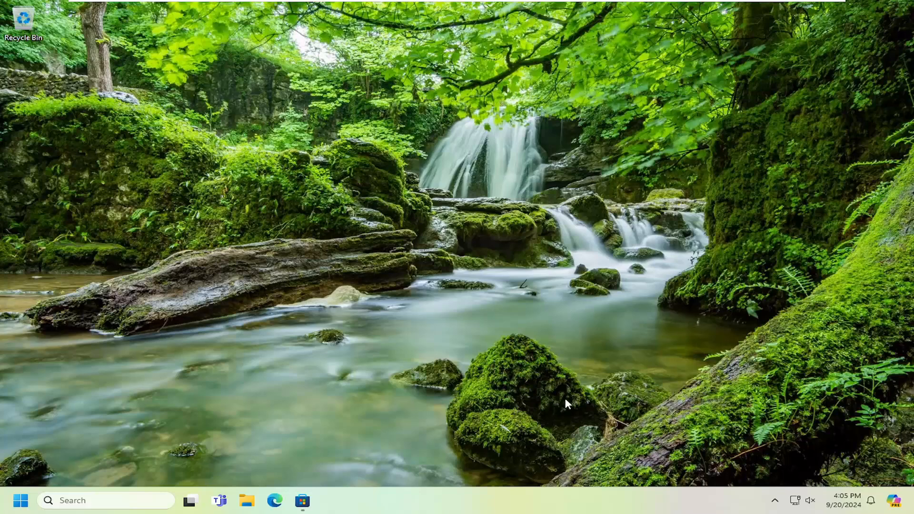
mouse_move(265, 290)
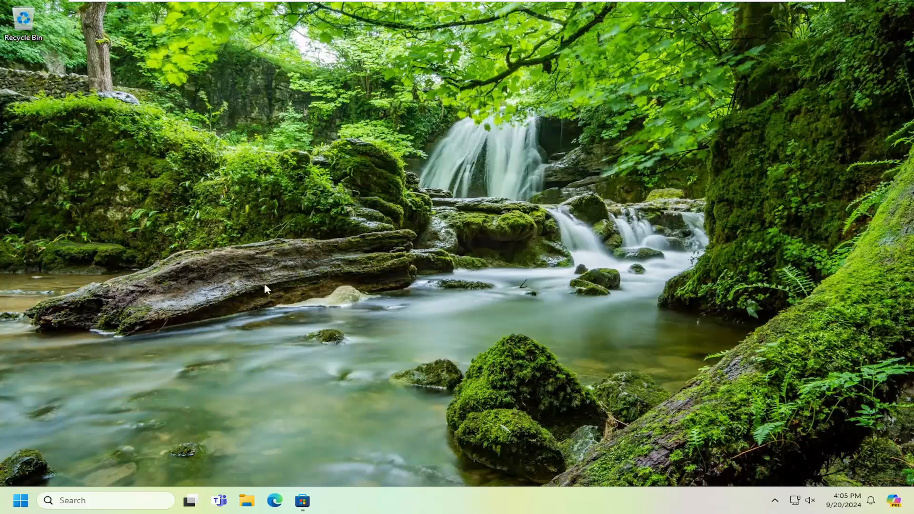
mouse_move(294, 385)
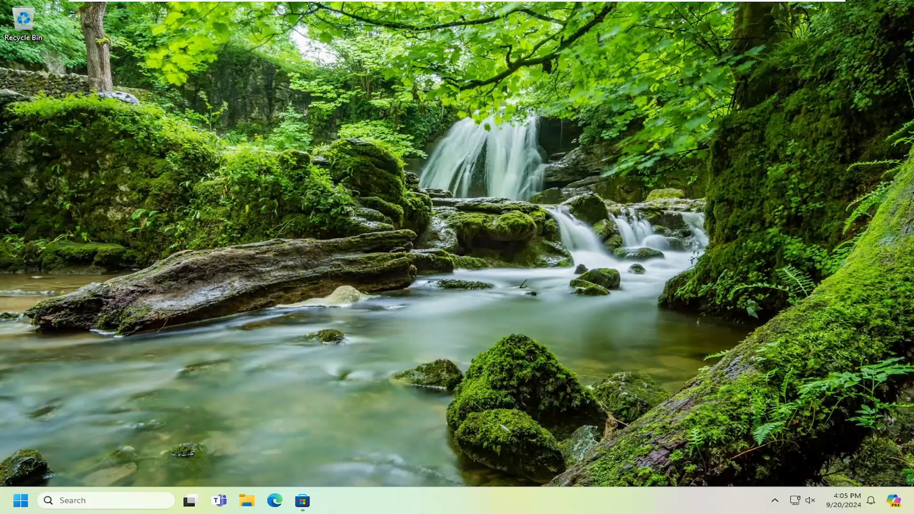
mouse_move(357, 227)
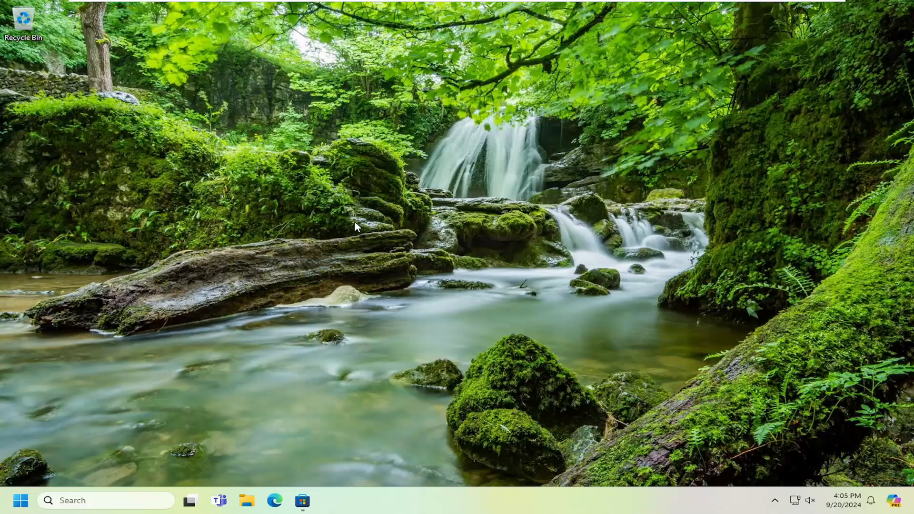
mouse_move(344, 237)
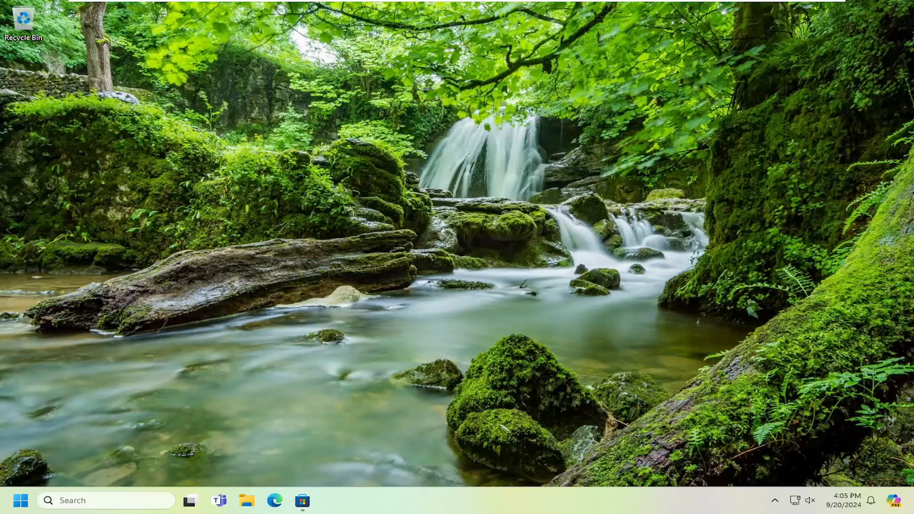
mouse_move(366, 240)
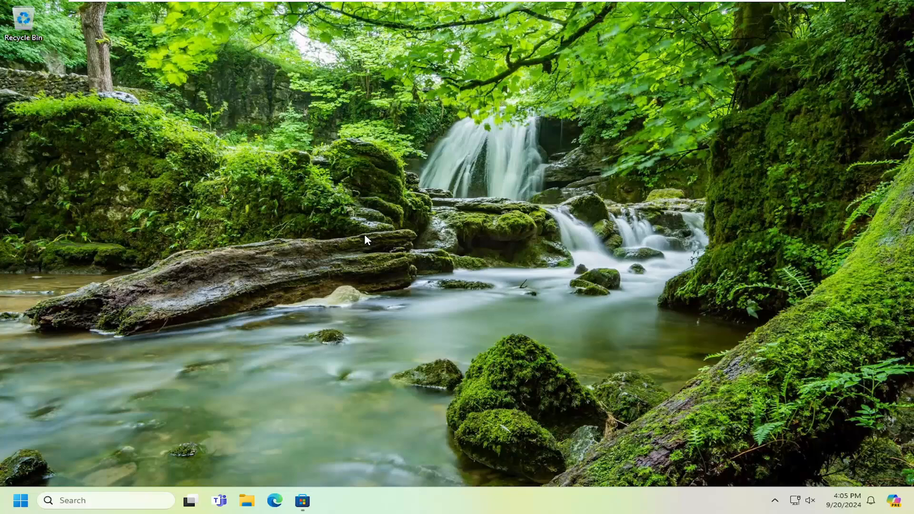
mouse_move(337, 247)
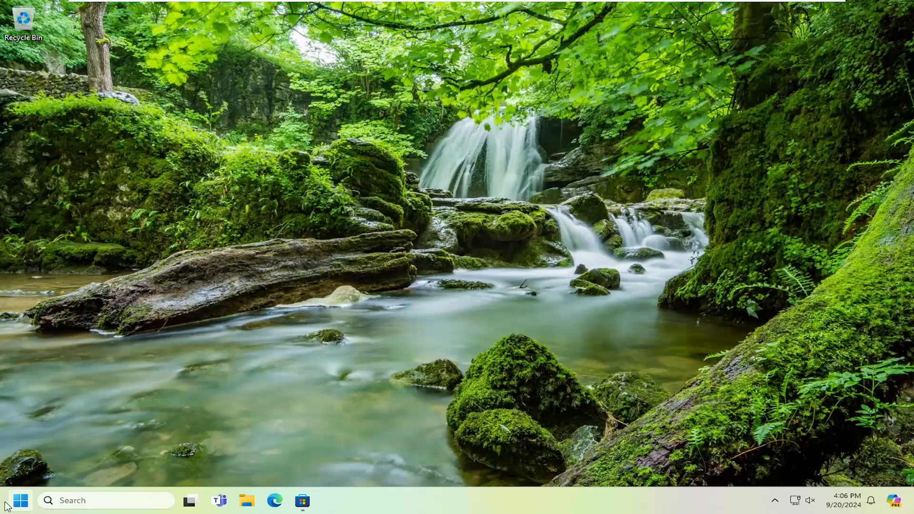
mouse_move(592, 337)
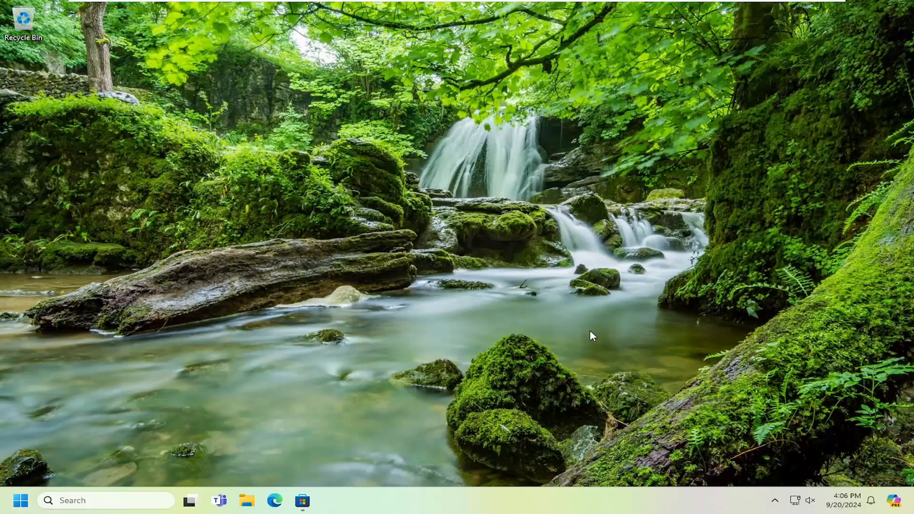
mouse_move(361, 267)
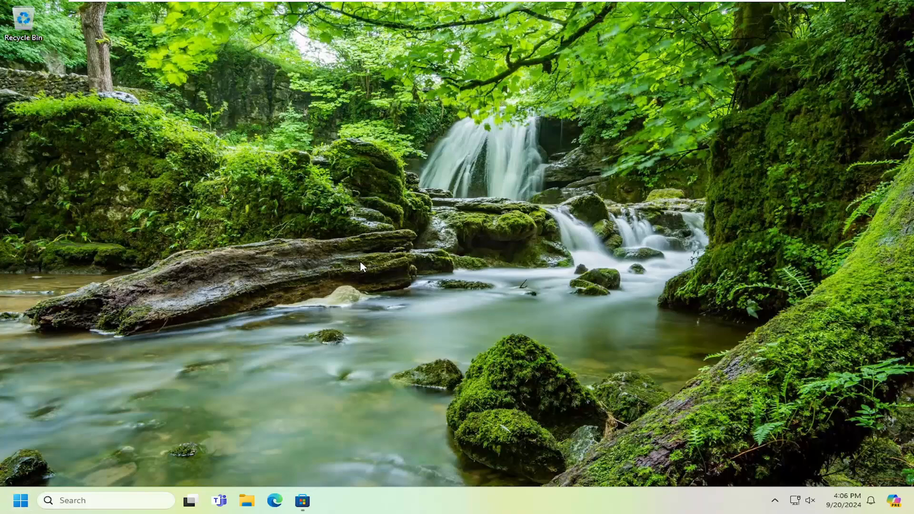
mouse_move(443, 244)
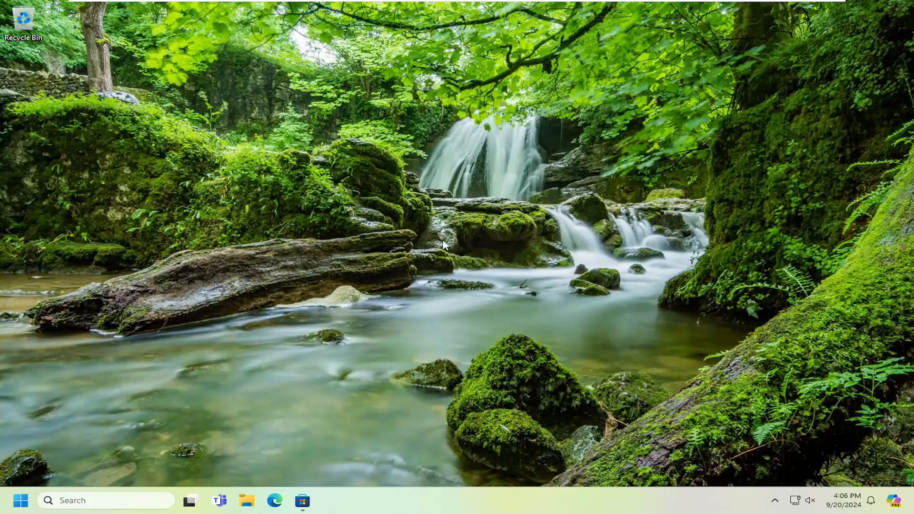
mouse_move(386, 249)
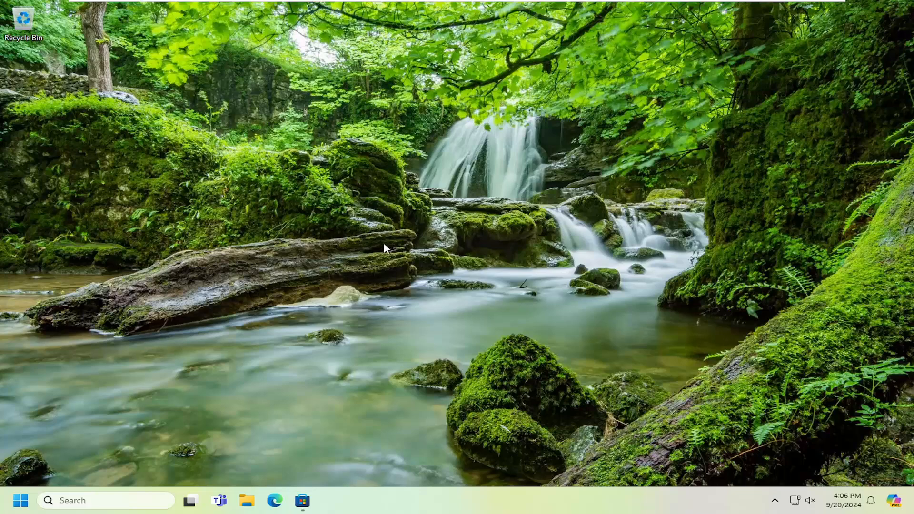
mouse_move(20, 500)
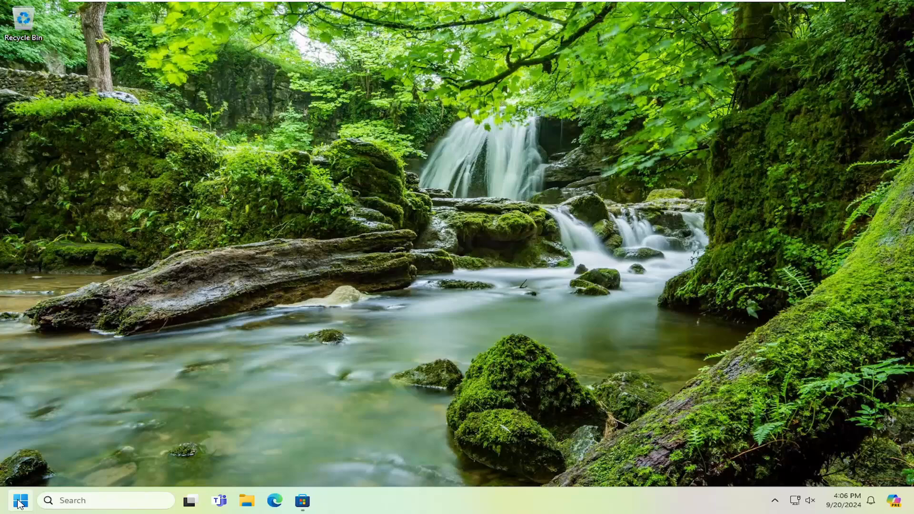
- Search Start for cmd and launch Command Prompt as administrator
type("cmd")
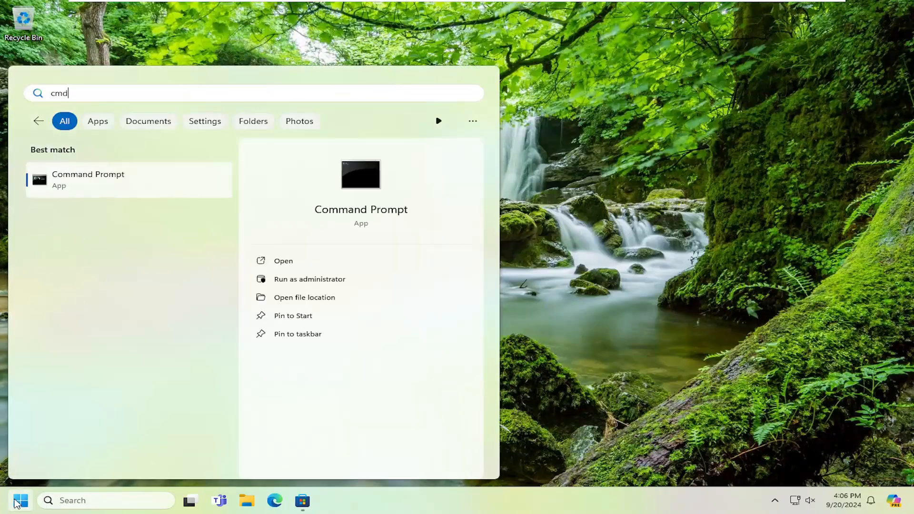
mouse_move(115, 175)
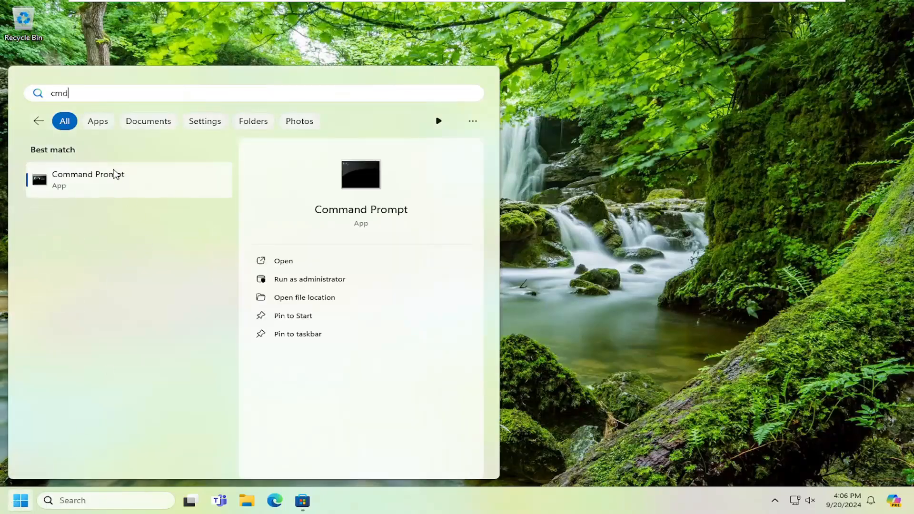
right_click(87, 177)
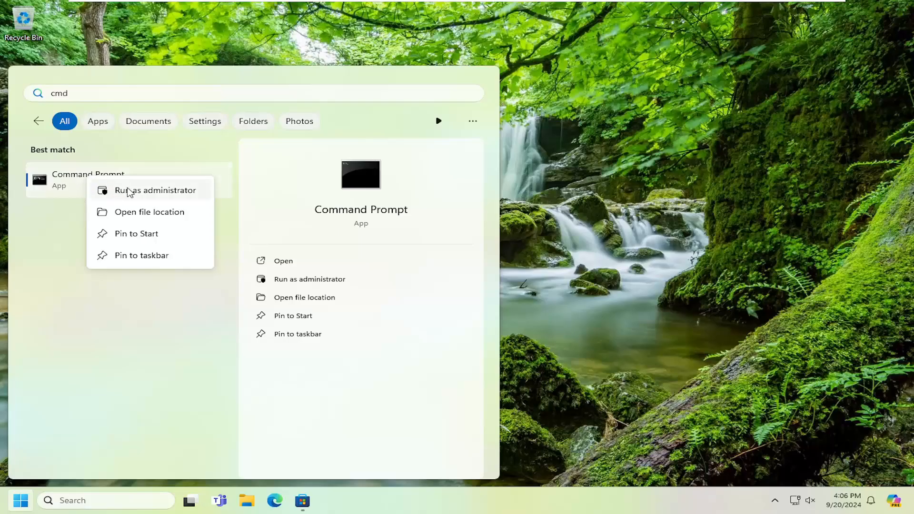
left_click(155, 190)
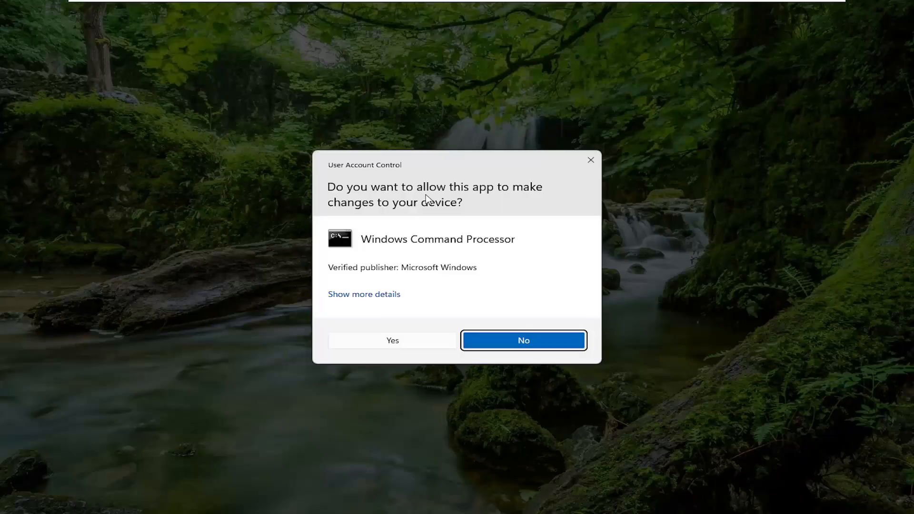
- Approve the User Account Control prompt for the elevated Command Prompt
left_click(523, 340)
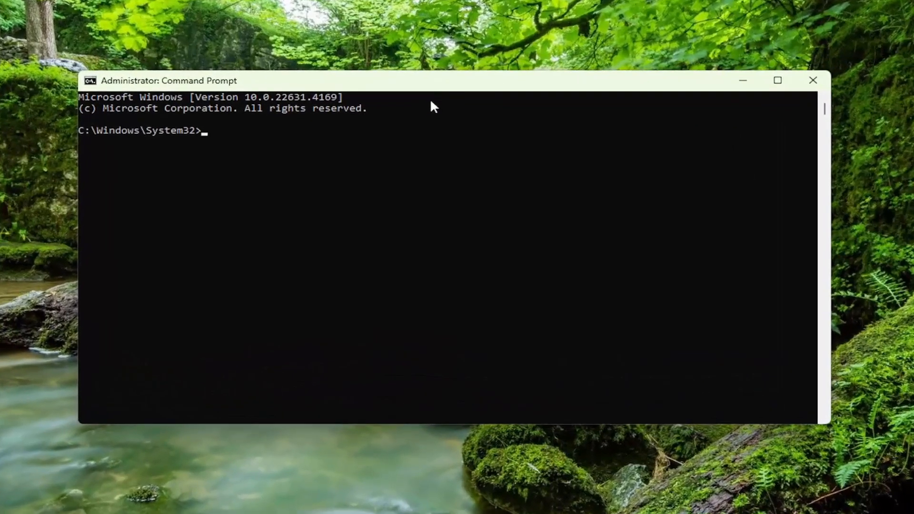
mouse_move(440, 88)
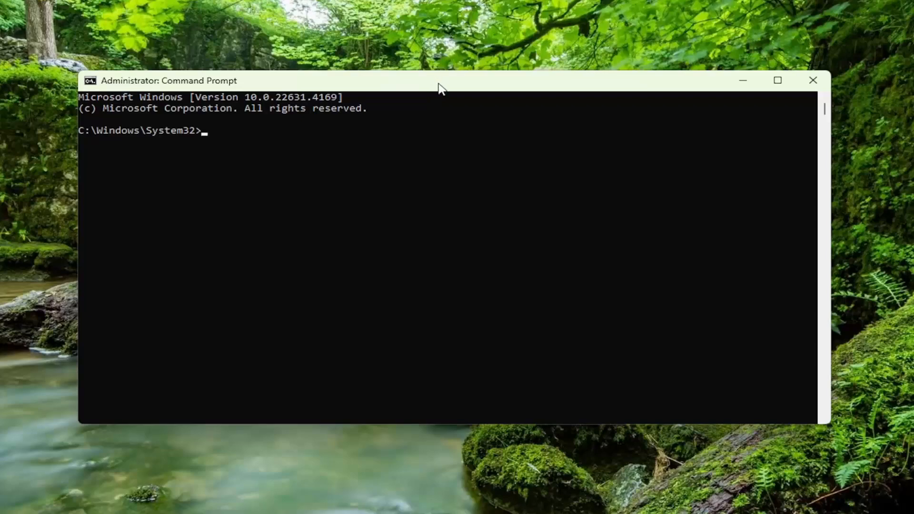
mouse_move(412, 83)
type("regsvr32 /u WMIUTILS.DLL")
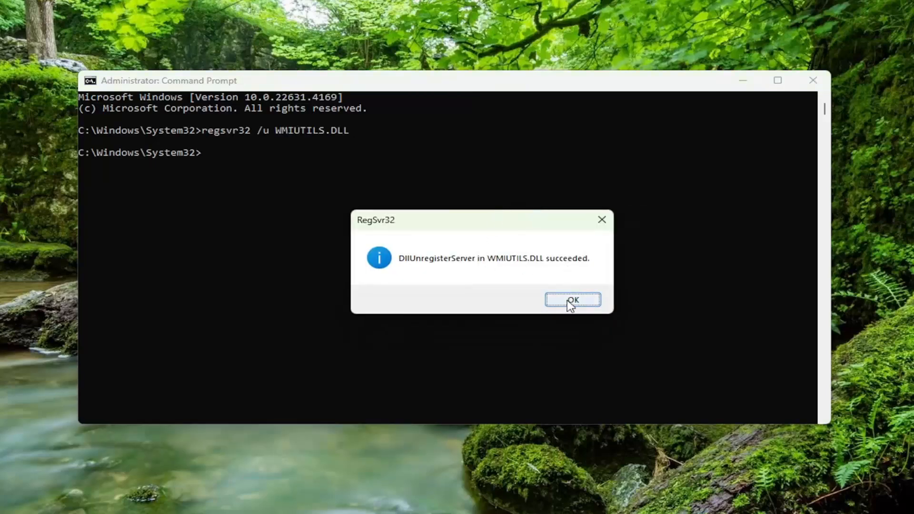
- Dismiss the RegSvr32 message confirming WMIUTILS.DLL was unregistered
left_click(573, 299)
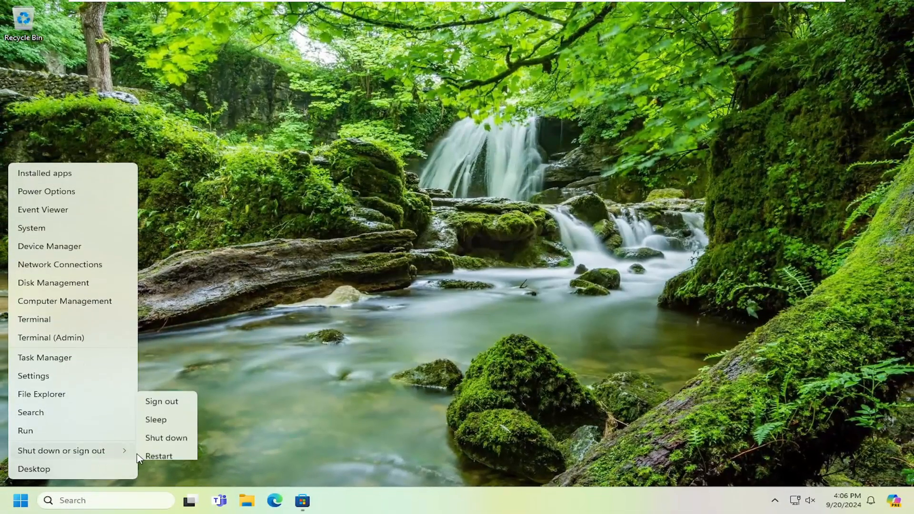
- Restart Windows, then search cmd to reopen an elevated Command Prompt
left_click(161, 400)
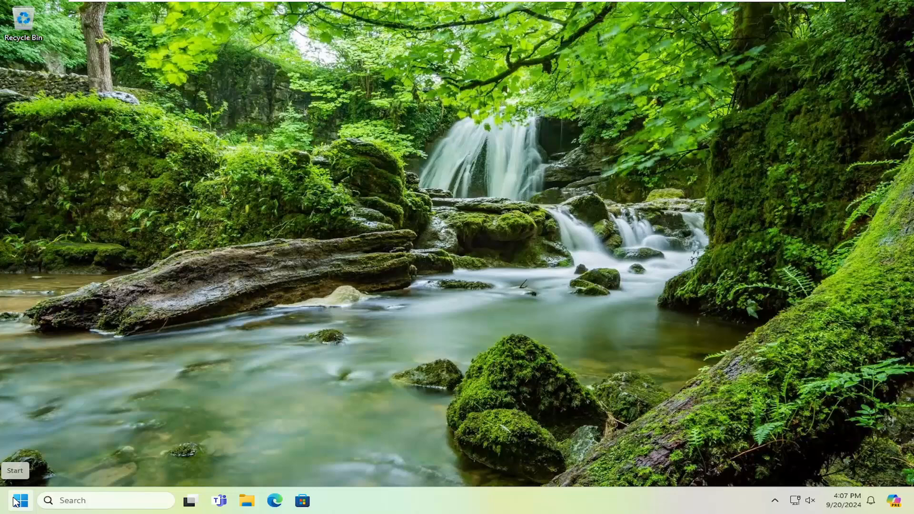
type("cmd")
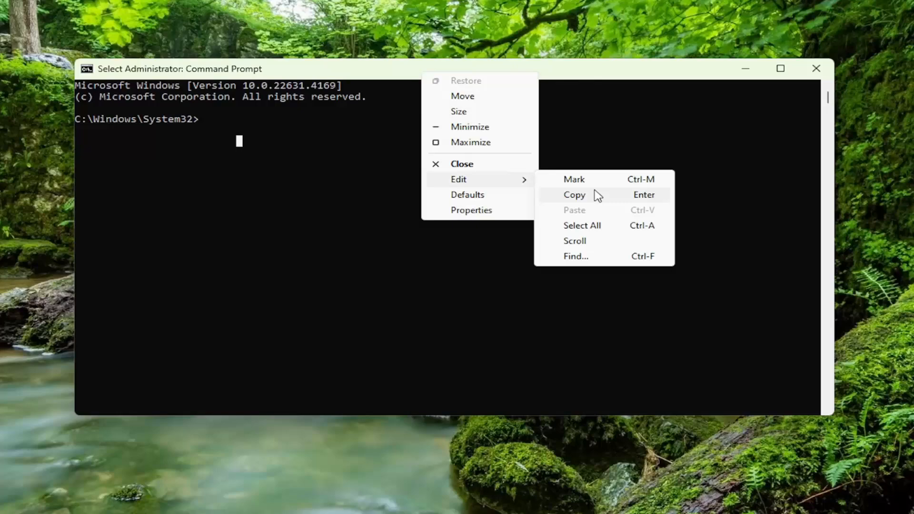
- Paste and run 'regsvr32 WMIUTILS.DLL' in the console
left_click(573, 210)
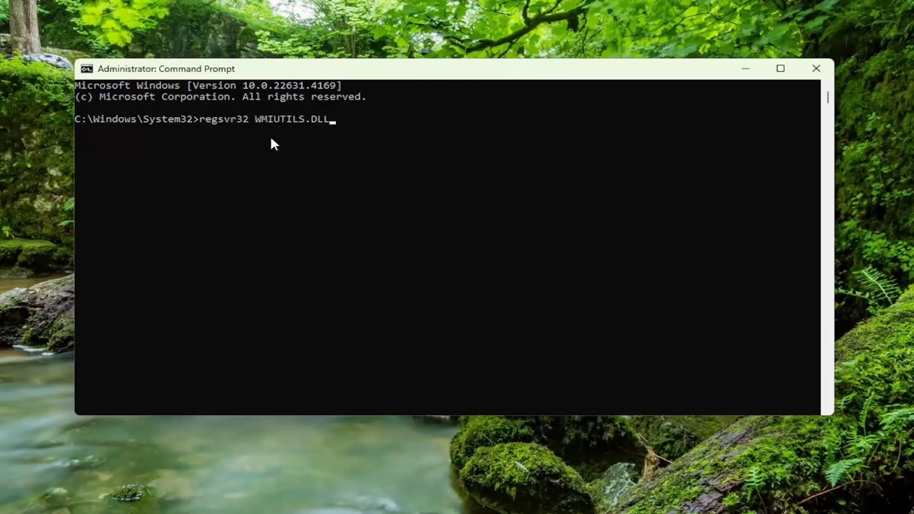
key("Return")
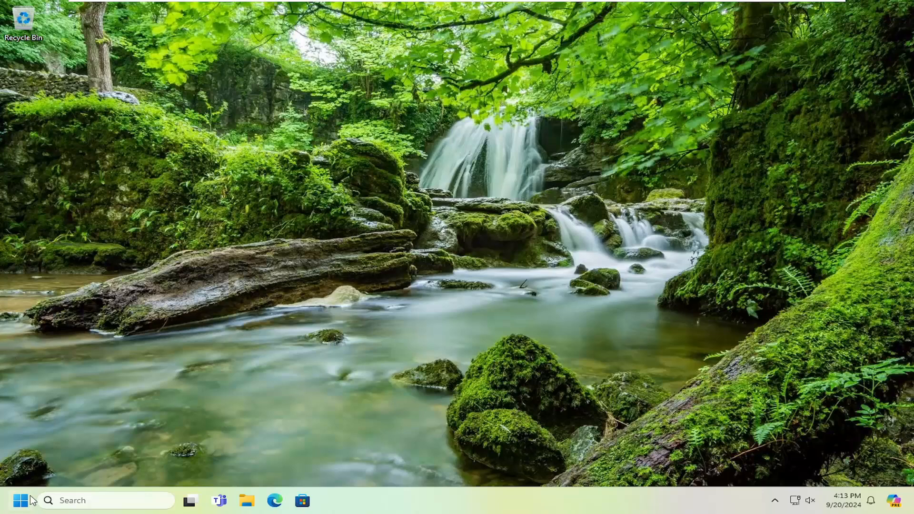
- Search regedit and run Registry Editor as administrator, approving User Account Control
type("regedit")
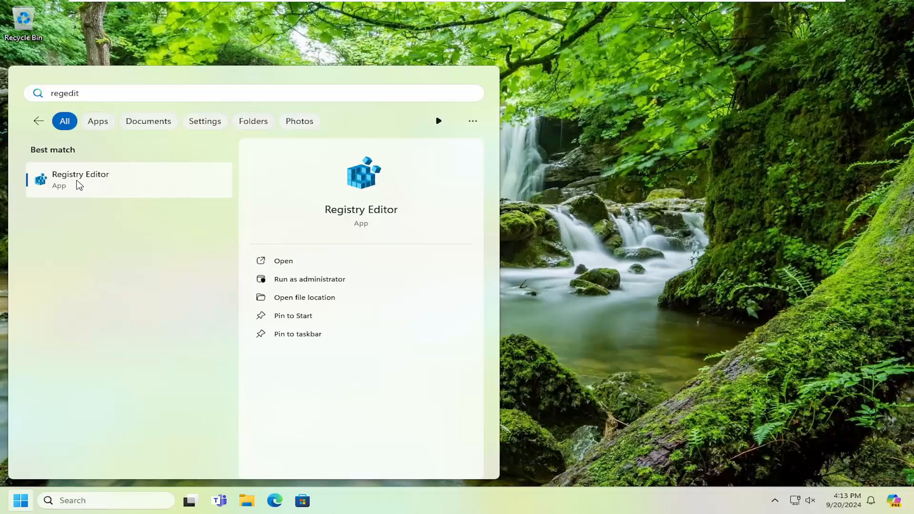
right_click(80, 180)
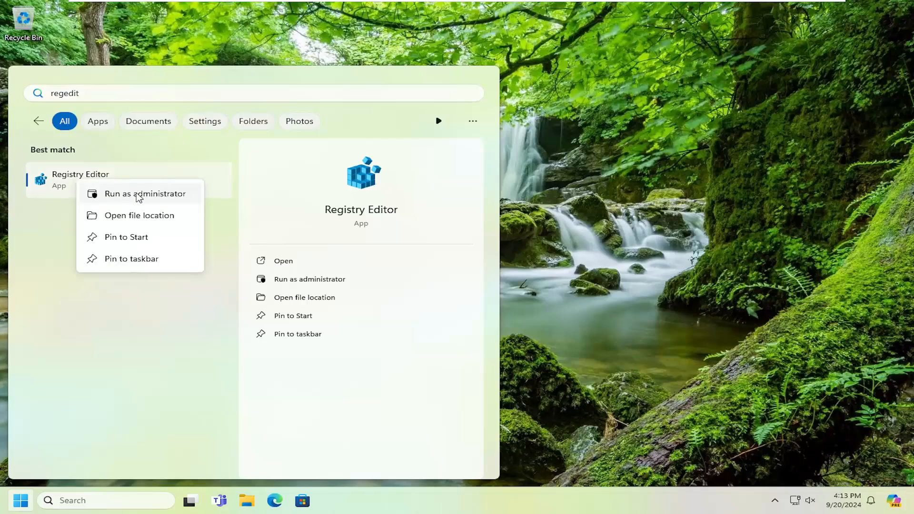
left_click(143, 193)
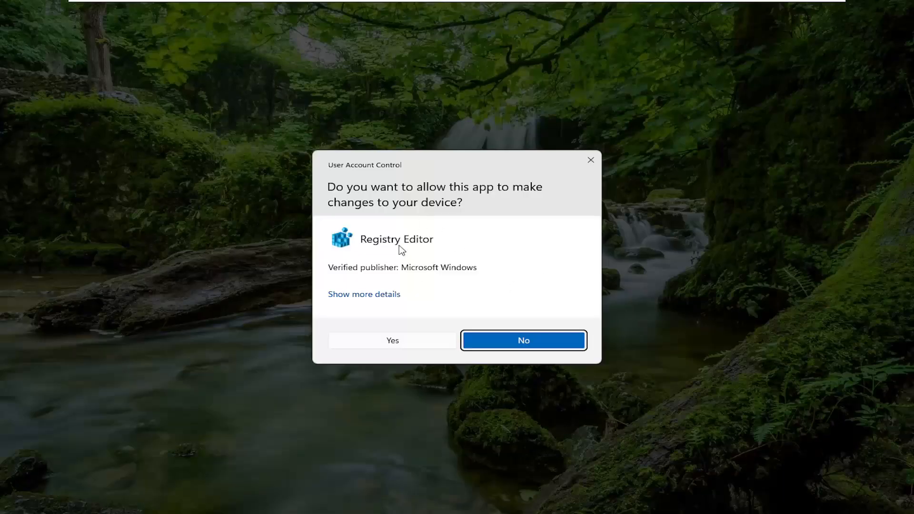
left_click(392, 341)
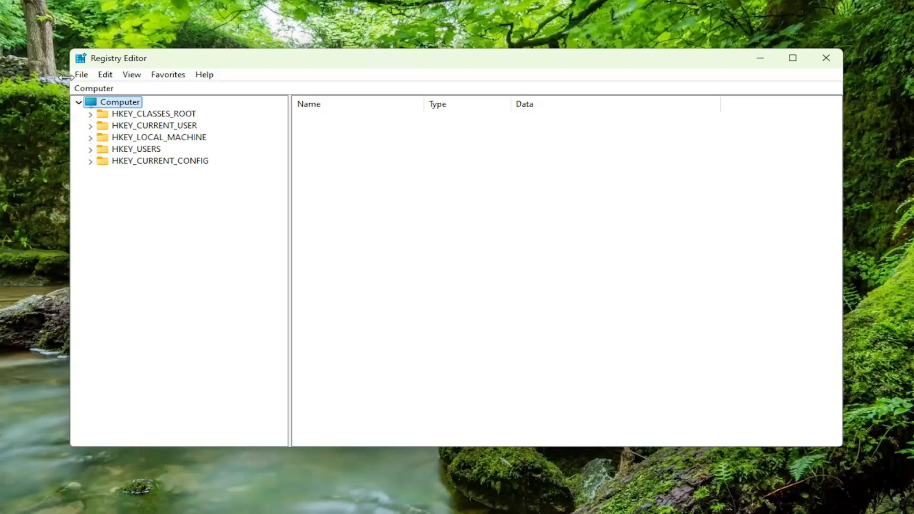
left_click(81, 74)
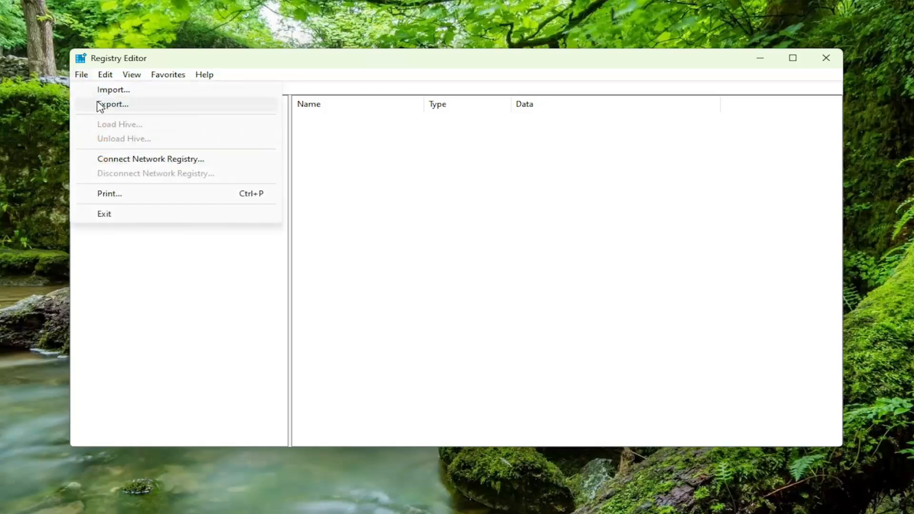
left_click(113, 104)
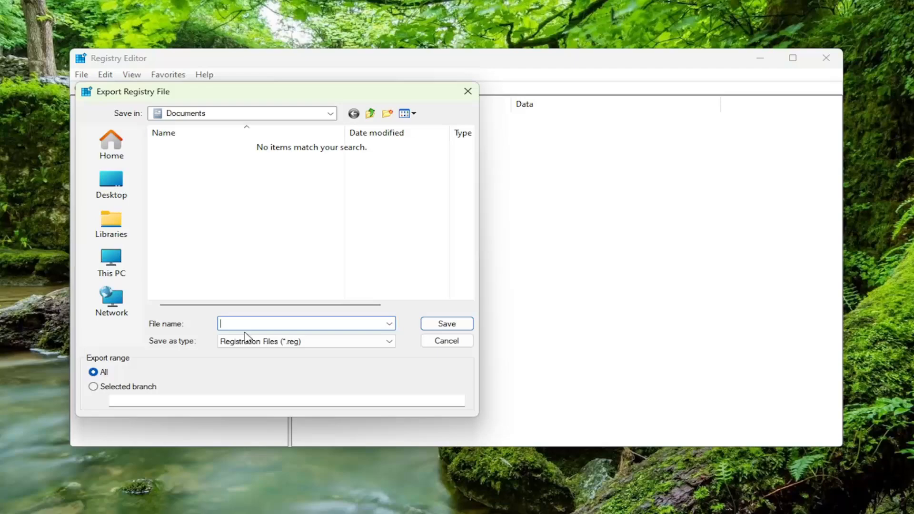
mouse_move(109, 361)
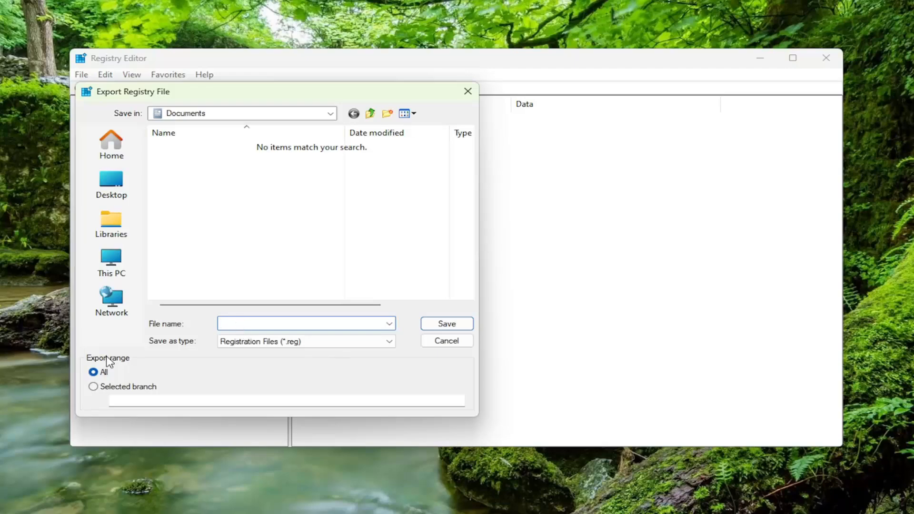
mouse_move(111, 297)
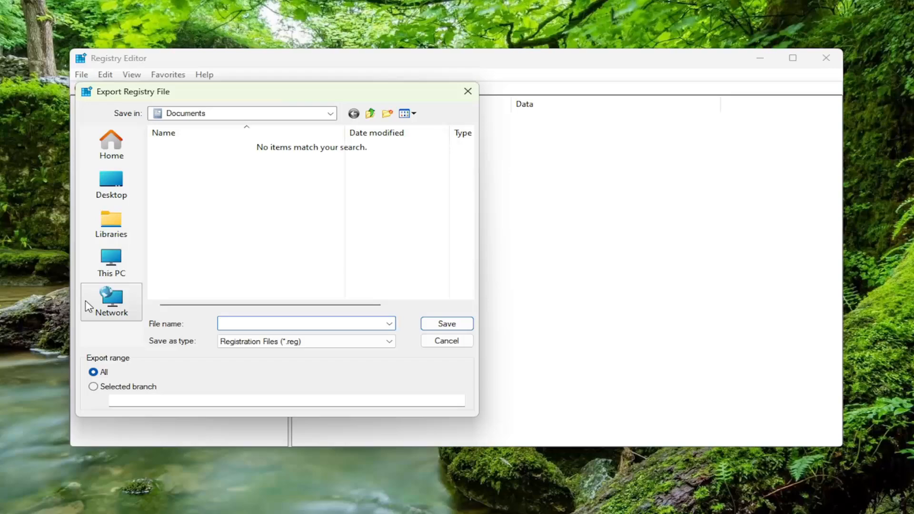
mouse_move(446, 341)
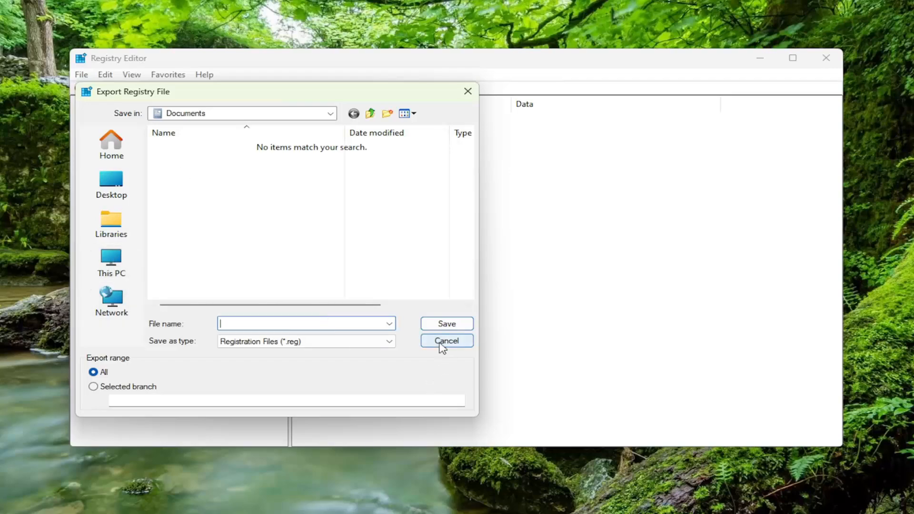
left_click(446, 340)
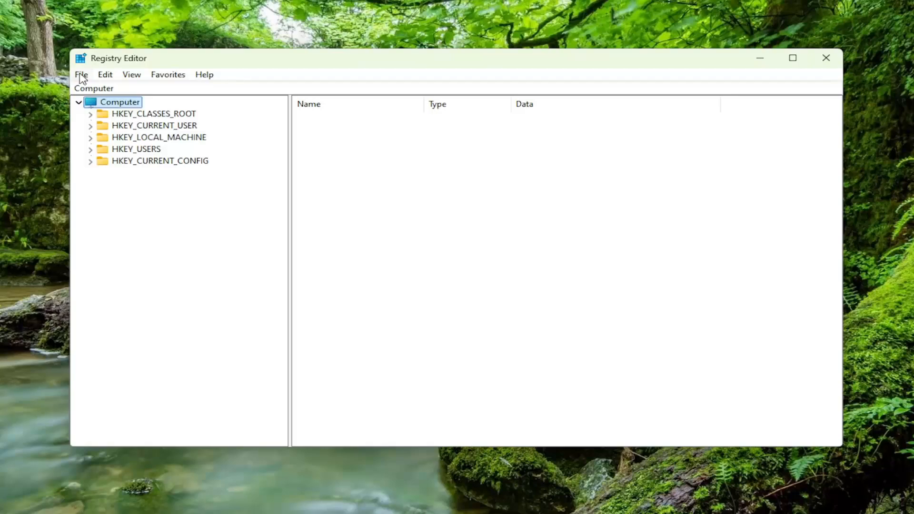
left_click(80, 75)
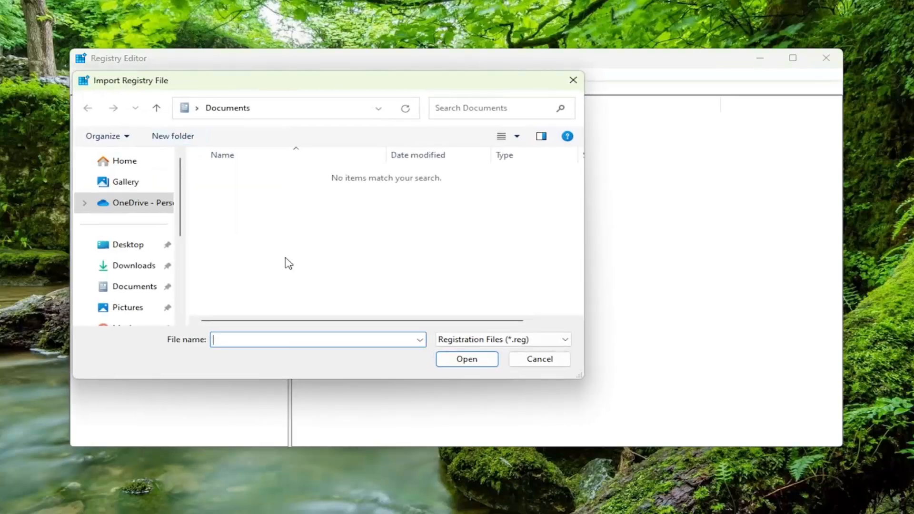
mouse_move(538, 359)
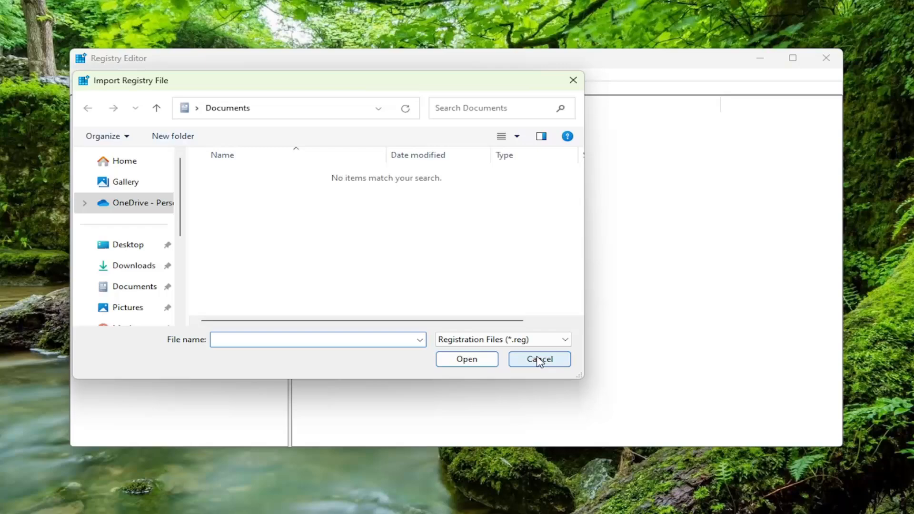
left_click(538, 358)
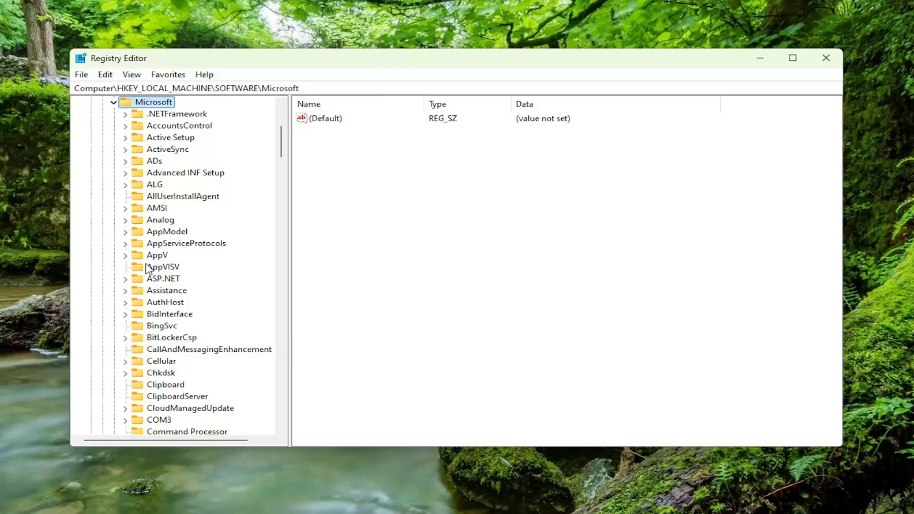
- Scroll the registry tree to reach Security Center\Feature under HKLM\SOFTWARE\Microsoft
scroll("down", 3)
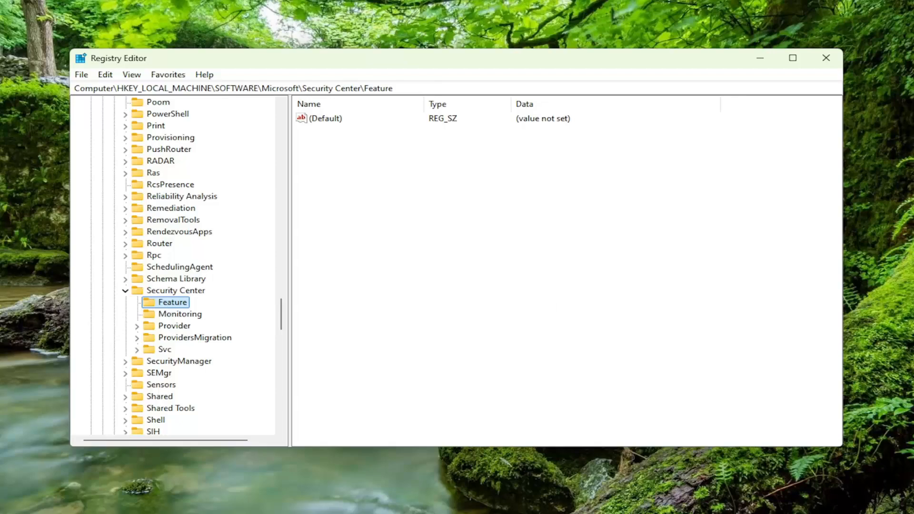
mouse_move(368, 172)
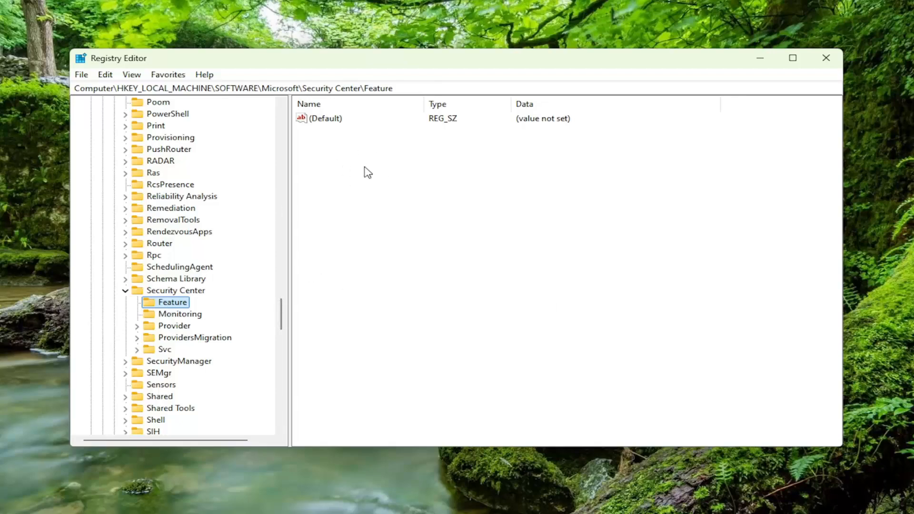
- Create DWORD (32-bit) value DisableAvCheck in Feature and set its data to 1
right_click(367, 172)
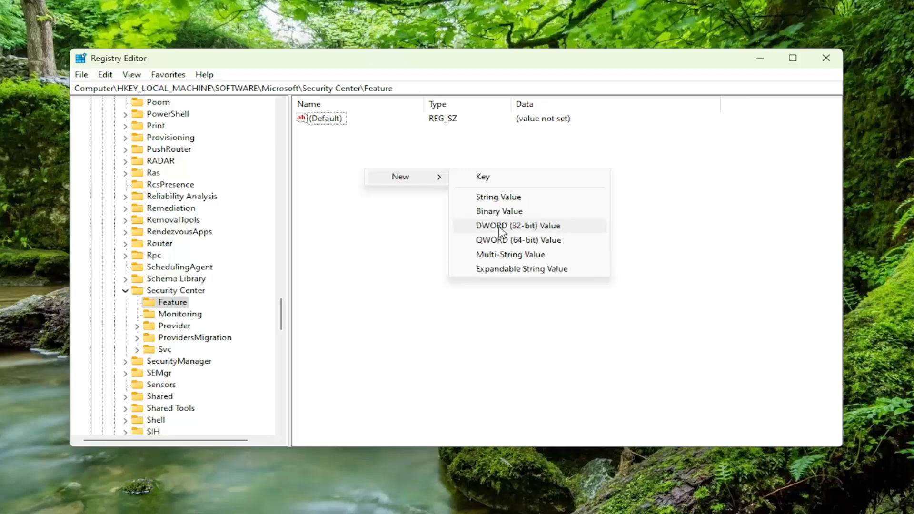
left_click(517, 225)
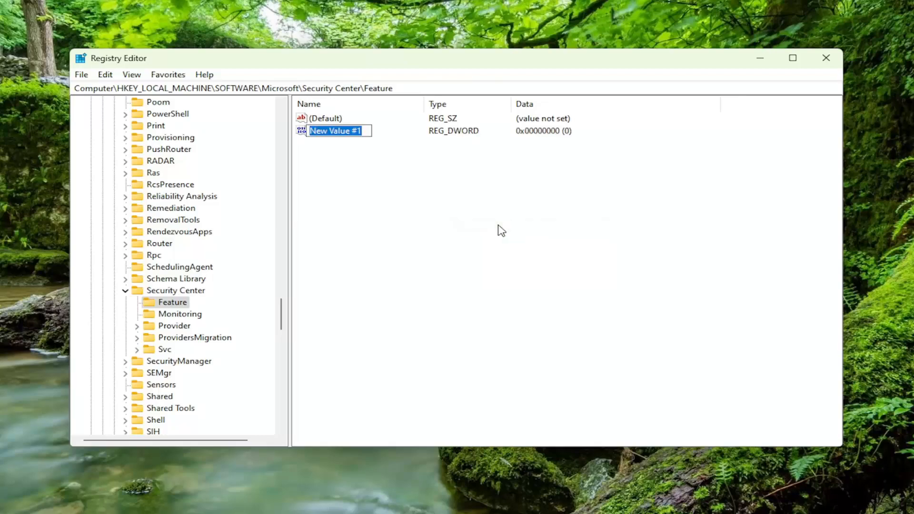
type("DisableAvCheck")
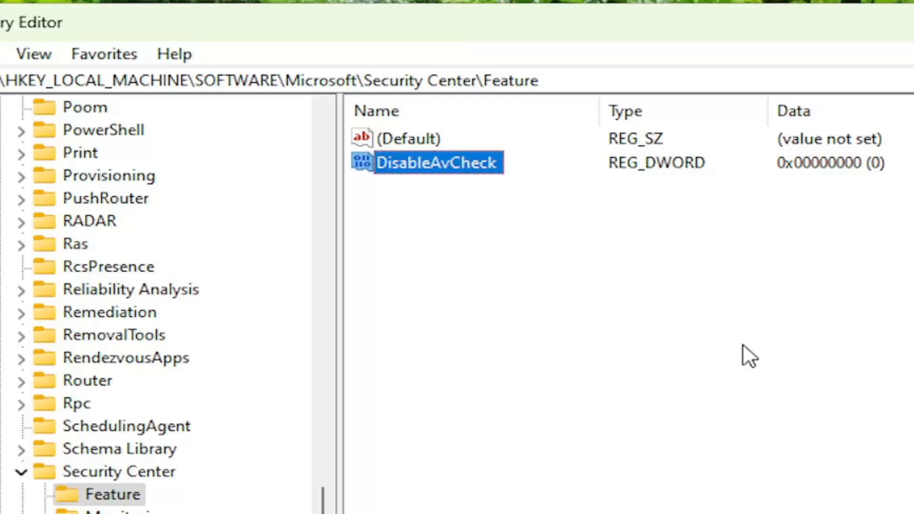
double_click(437, 163)
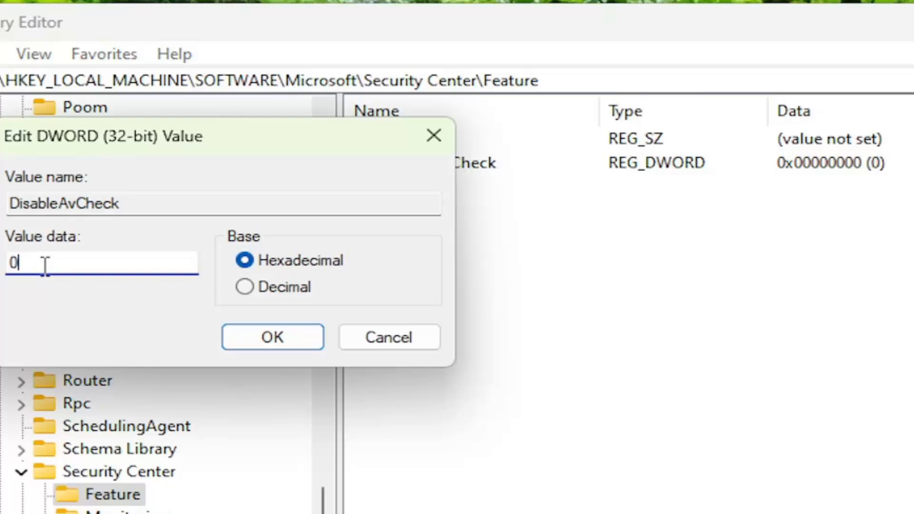
type("1")
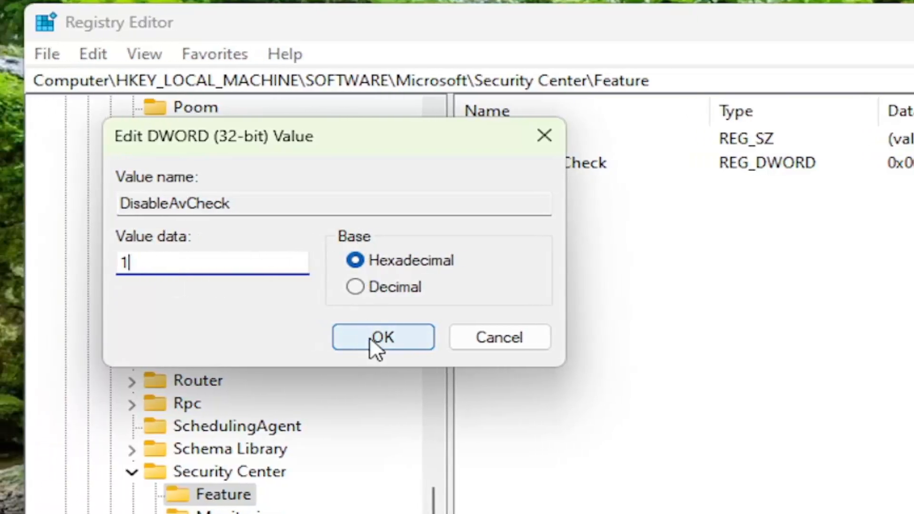
left_click(382, 337)
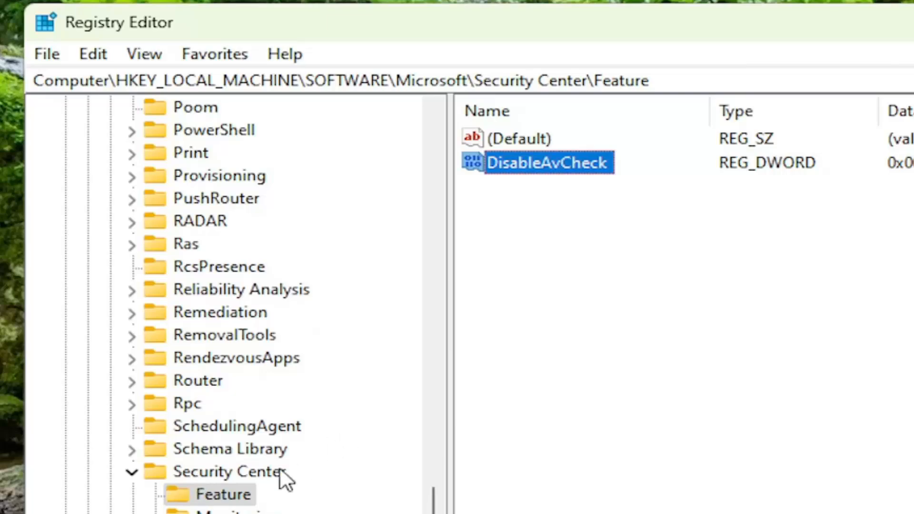
mouse_move(542, 188)
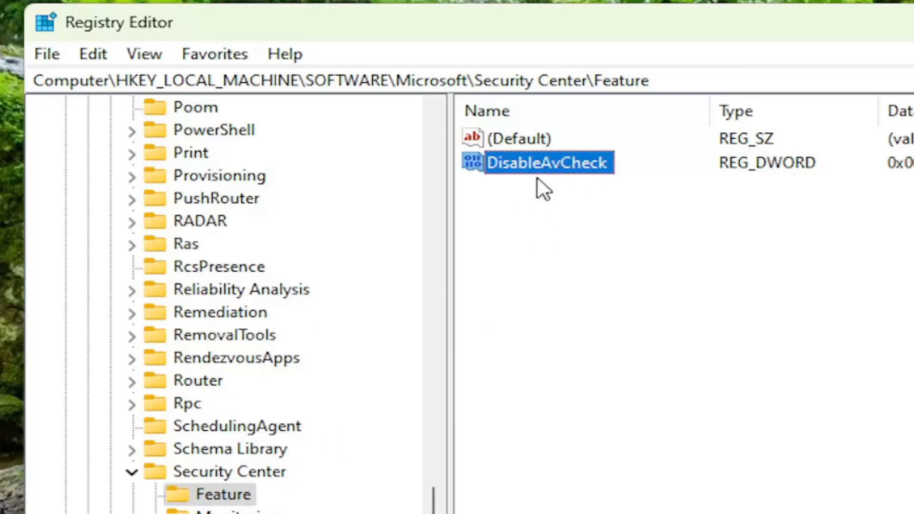